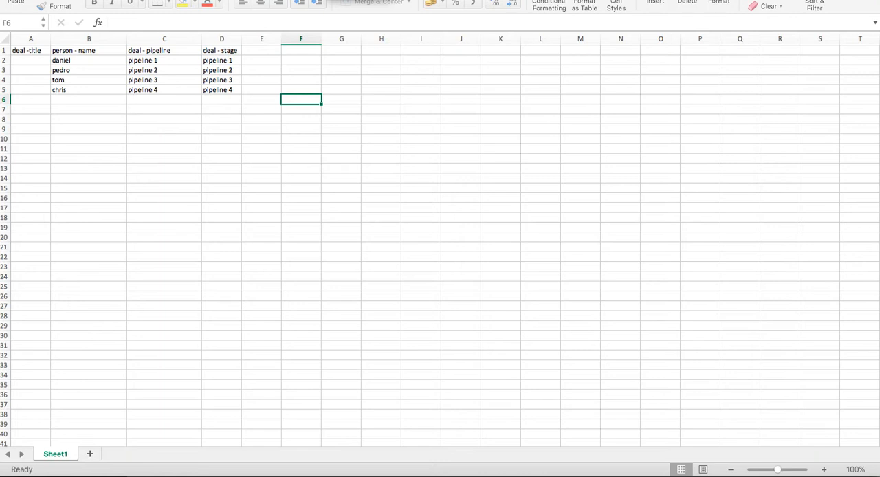
pyautogui.moveTo(310, 69)
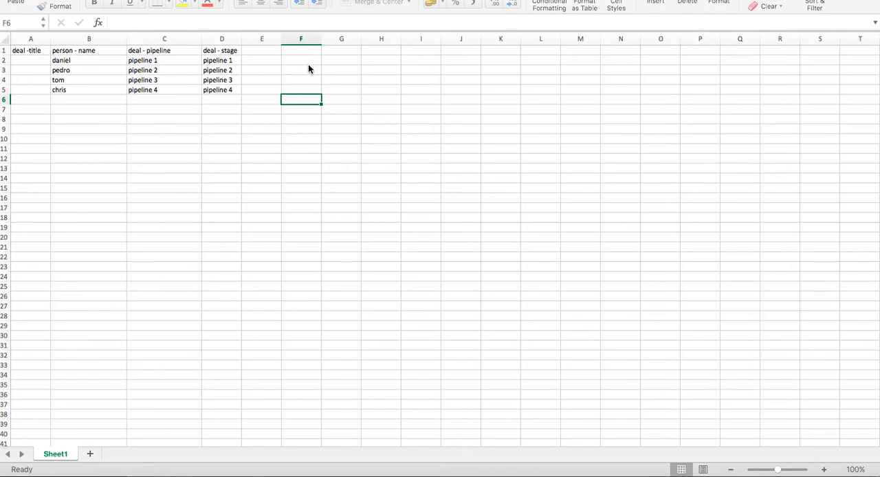
pyautogui.moveTo(182, 50)
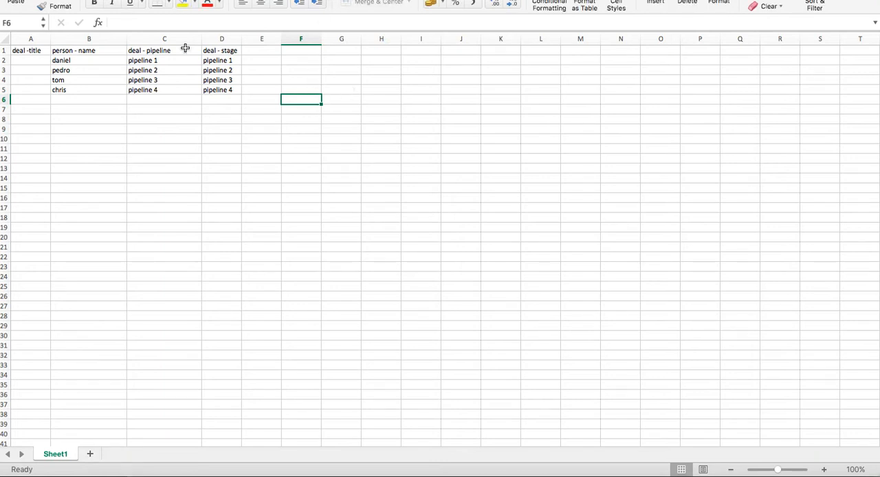
pyautogui.moveTo(82, 59)
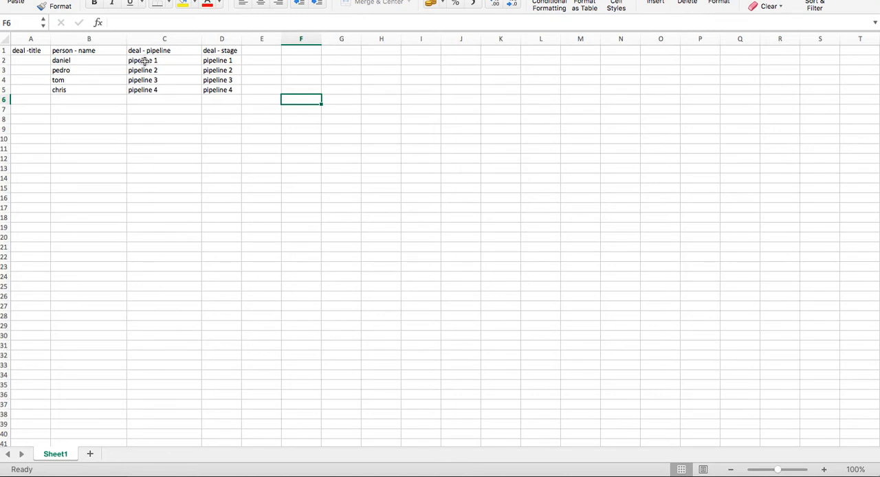
pyautogui.moveTo(185, 68)
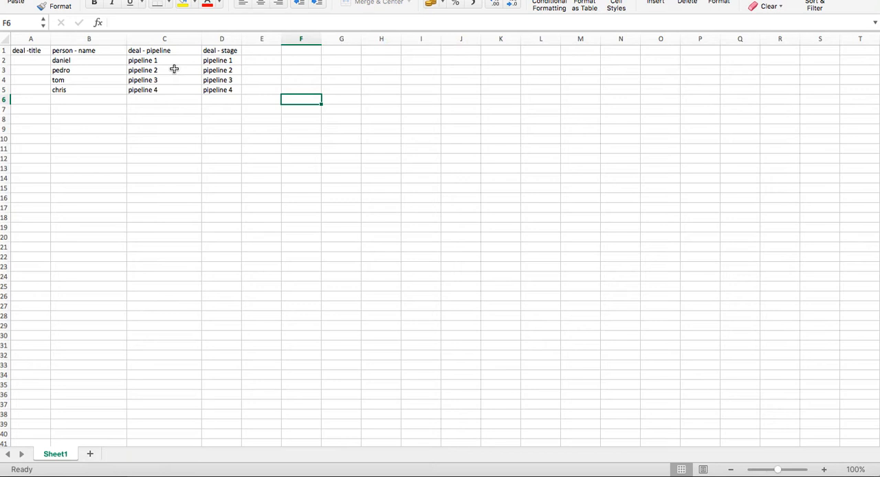
pyautogui.moveTo(156, 61)
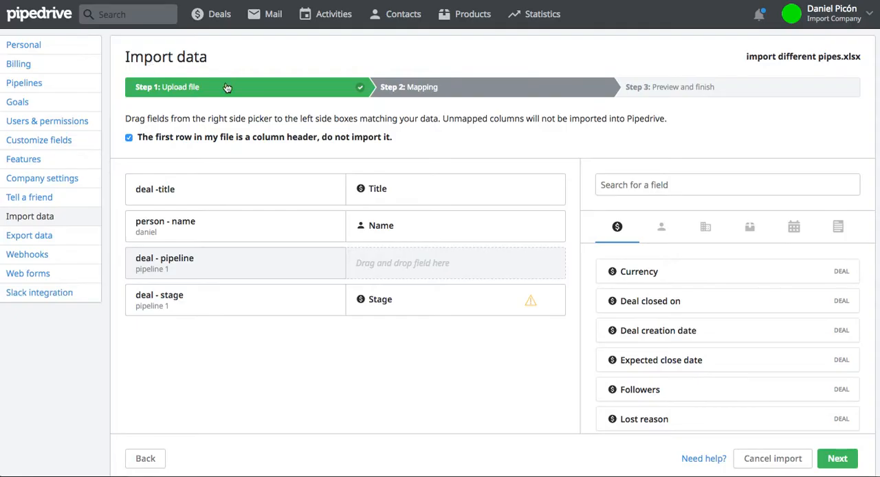
pyautogui.moveTo(197, 125)
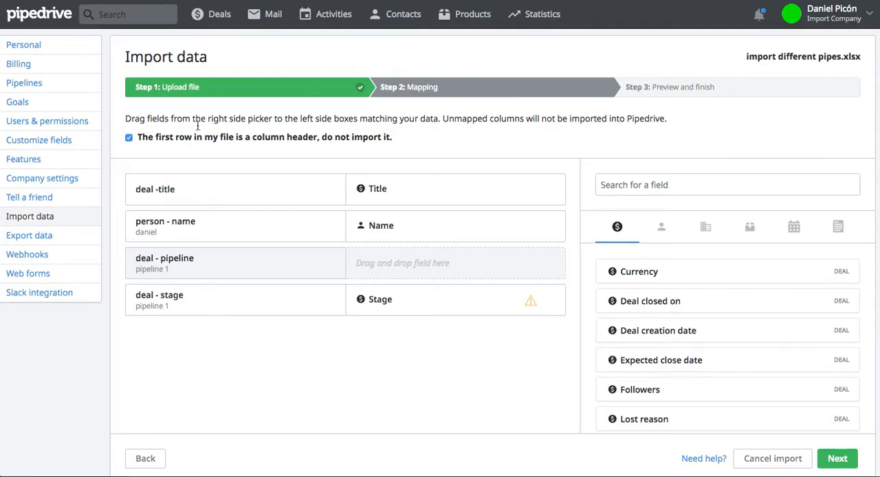
pyautogui.moveTo(196, 147)
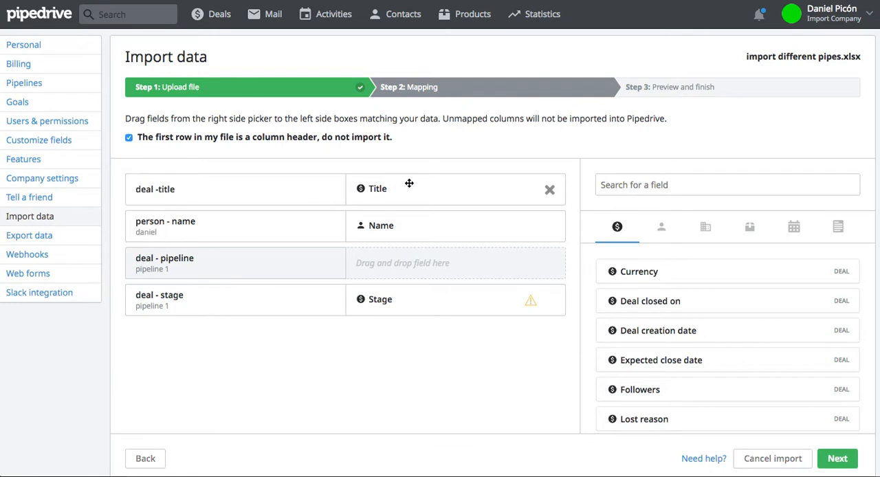
pyautogui.moveTo(398, 200)
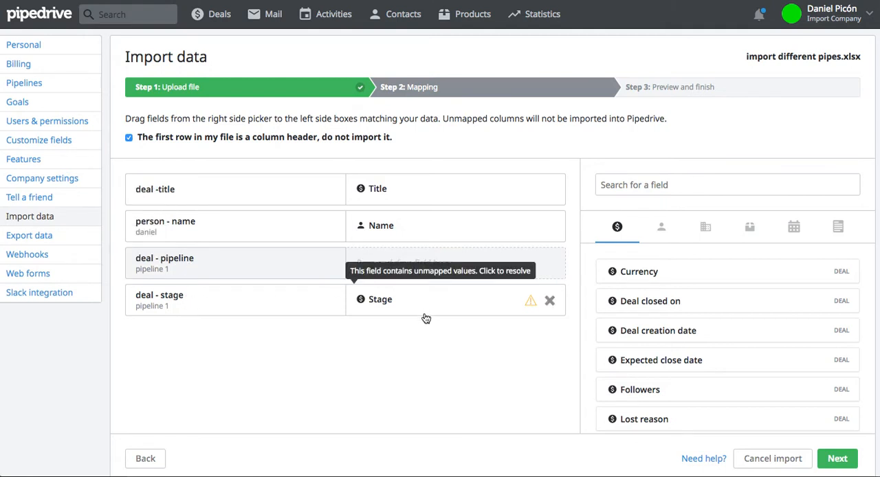
# Remove Stage from the deal - stage column and search the field list for 'stage'.
pyautogui.click(551, 300)
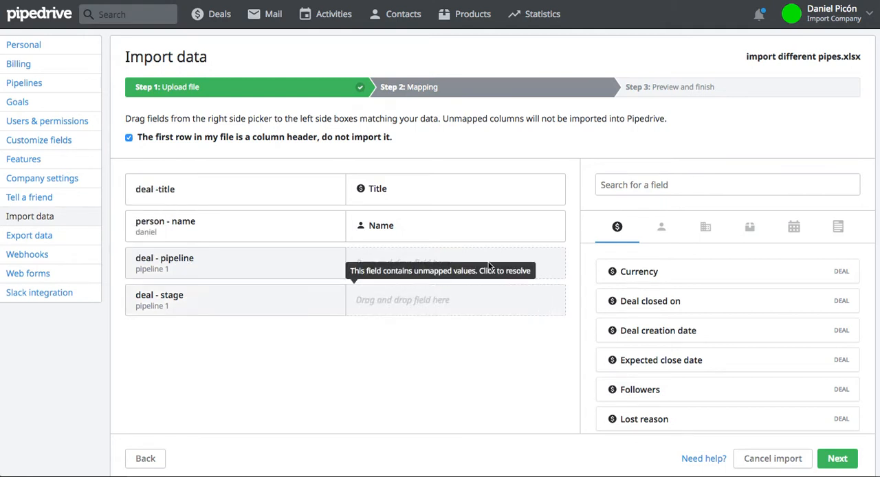
pyautogui.click(726, 185)
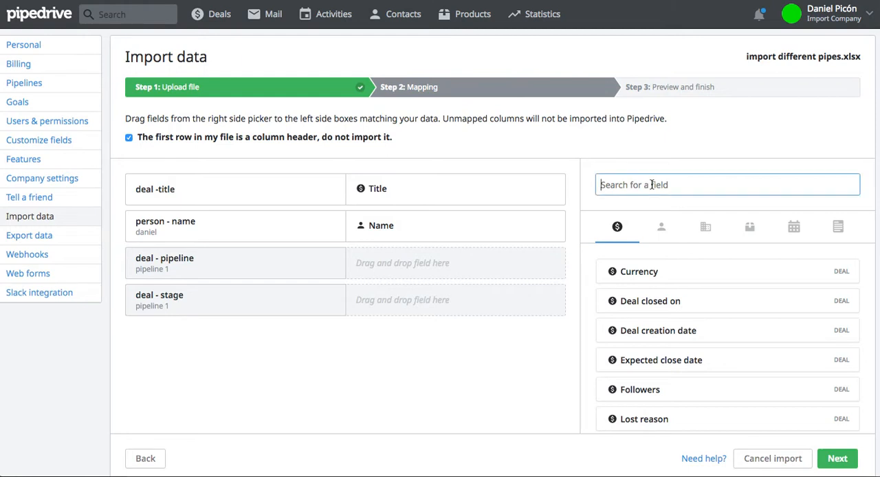
pyautogui.write('stage')
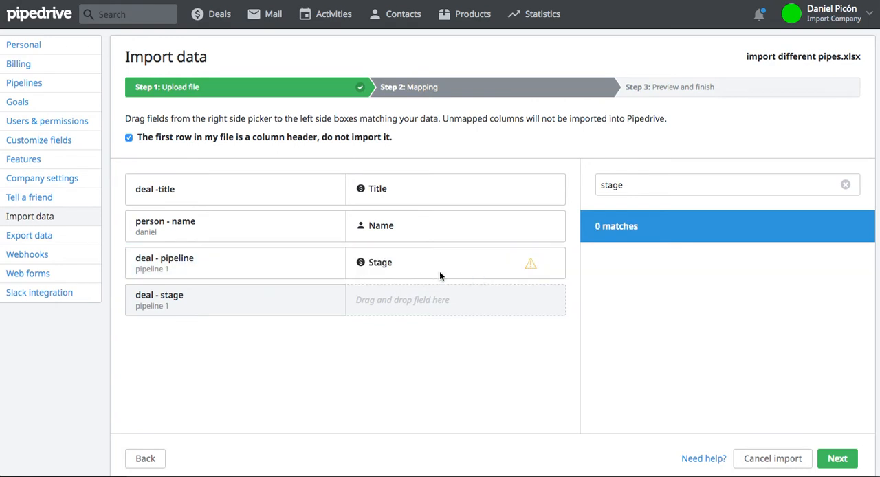
# Open Map Deal Stage and browse the stages beside the pipeline 1–4 values.
pyautogui.click(532, 263)
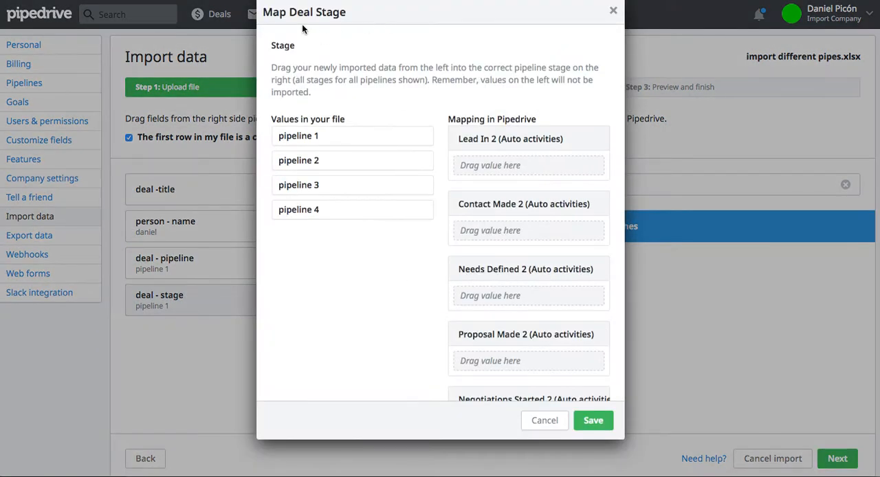
pyautogui.moveTo(587, 95)
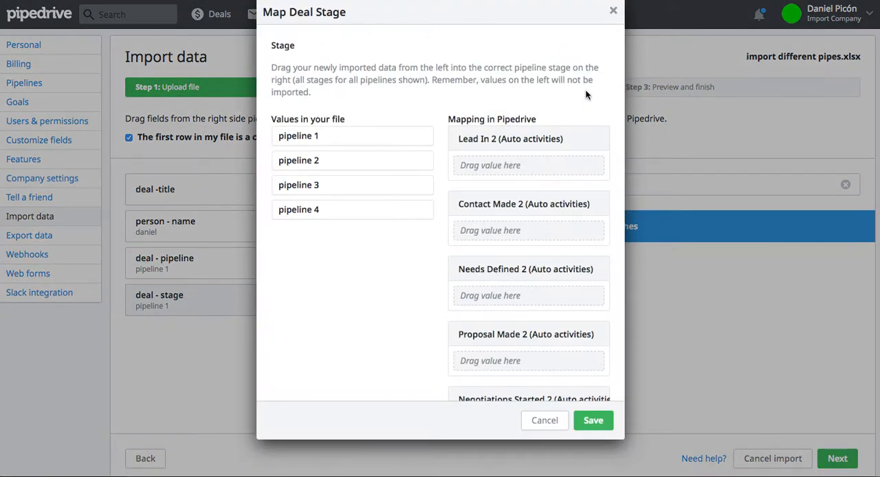
pyautogui.moveTo(318, 136)
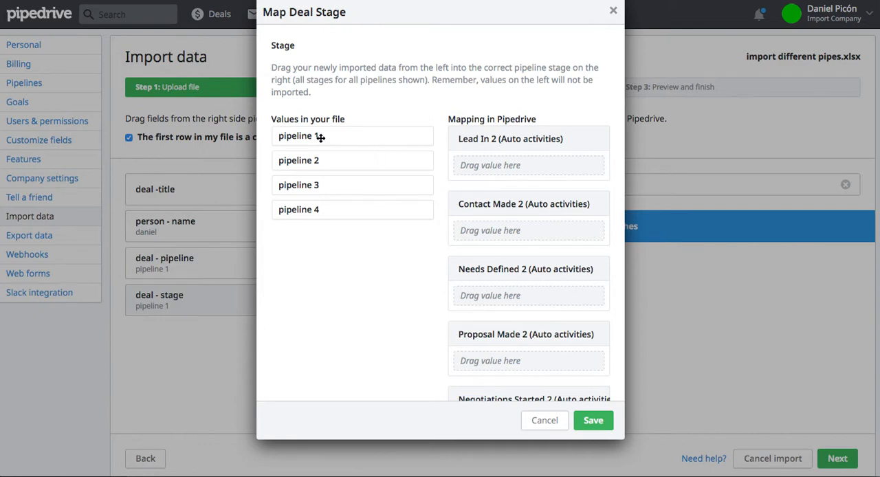
pyautogui.moveTo(318, 141)
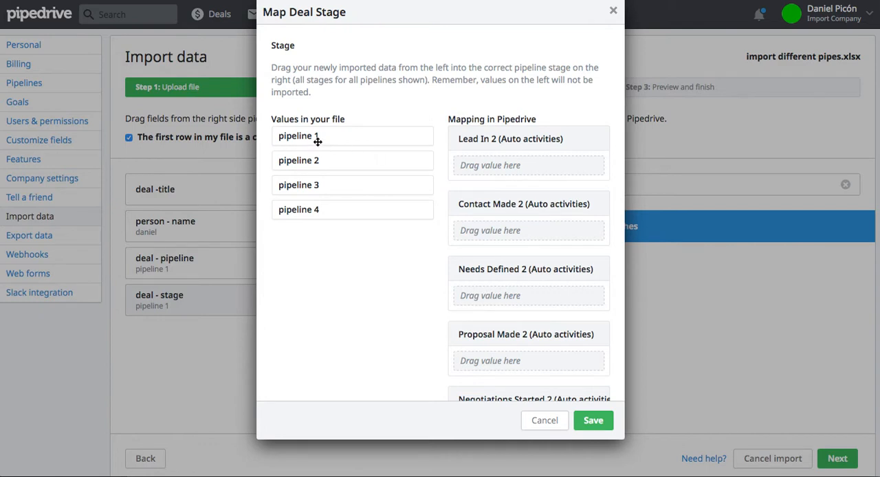
pyautogui.moveTo(326, 217)
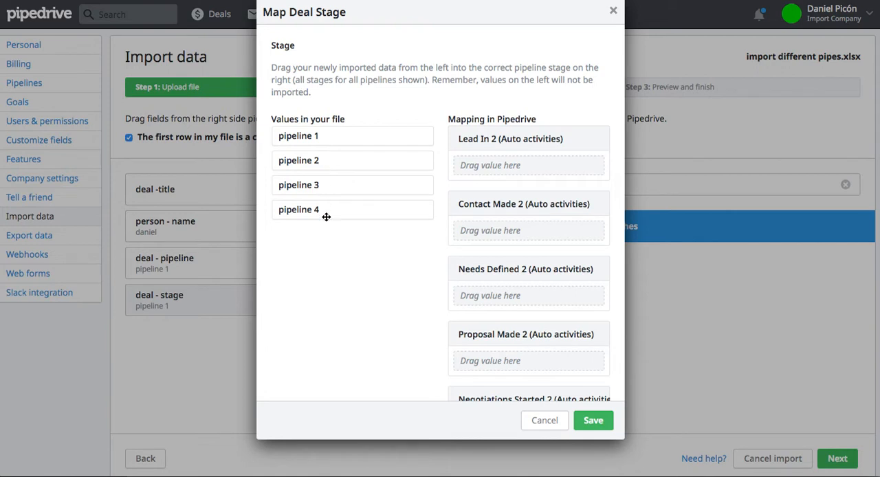
pyautogui.moveTo(462, 161)
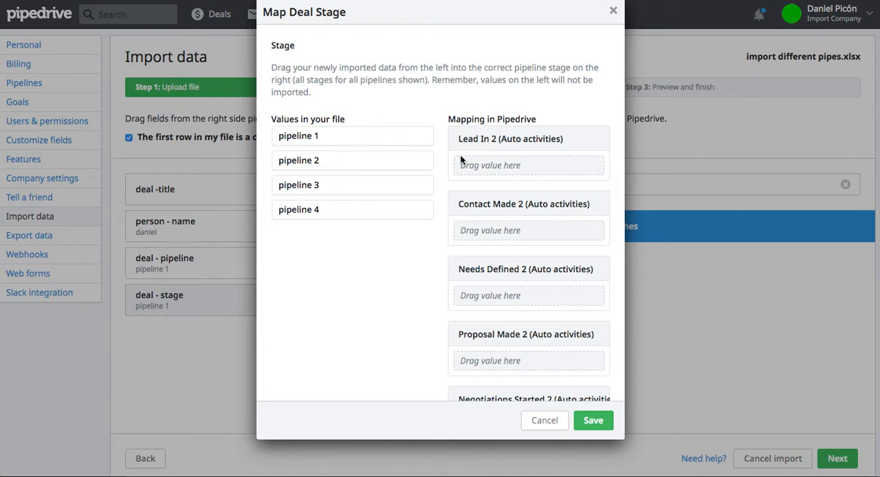
pyautogui.scroll(-3)
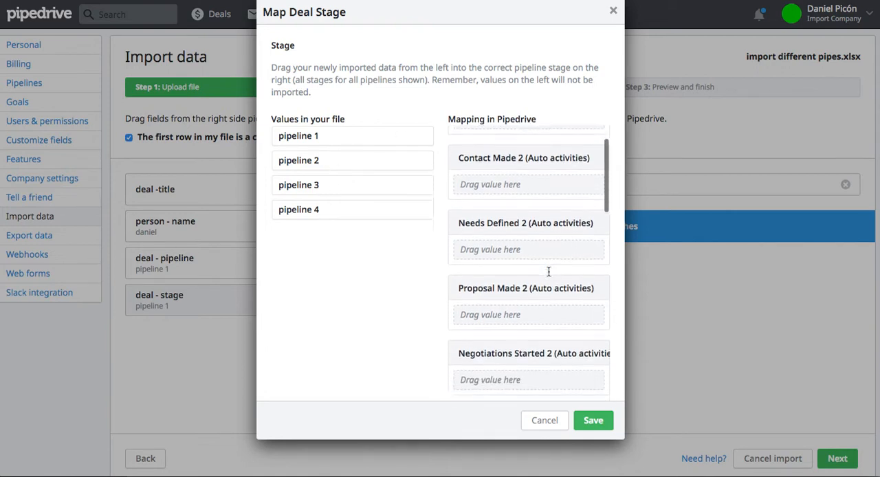
pyautogui.scroll(-3)
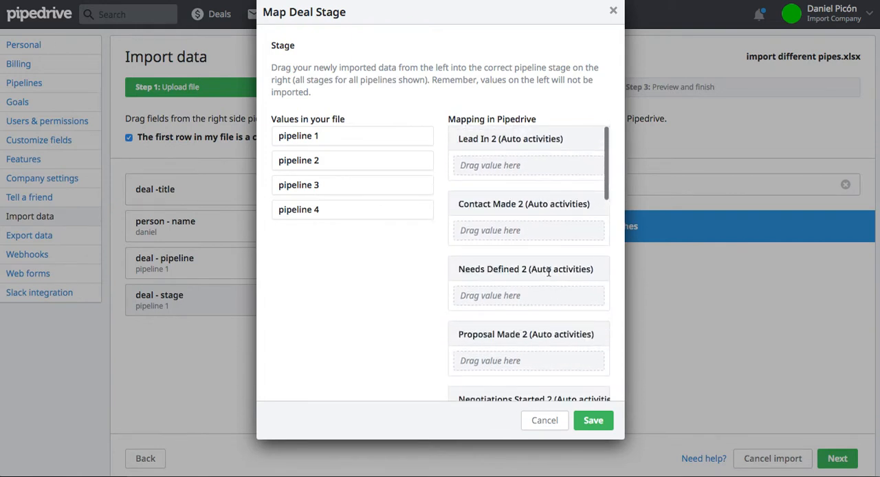
pyautogui.moveTo(556, 162)
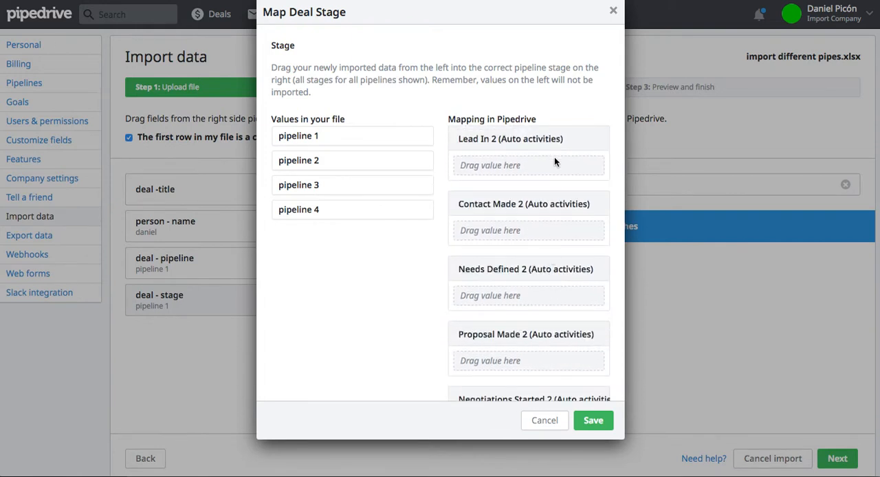
pyautogui.scroll(-3)
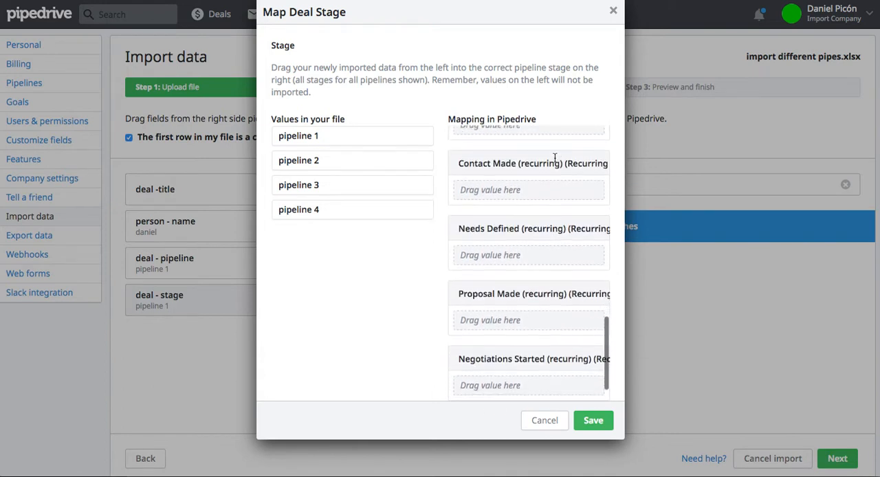
# Close and reopen the stage value mapping window, then scroll its stage list.
pyautogui.click(544, 420)
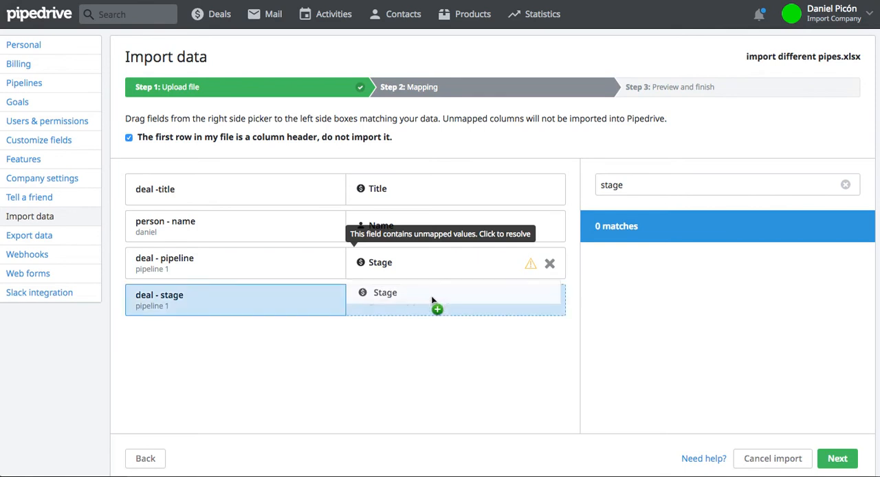
pyautogui.click(530, 263)
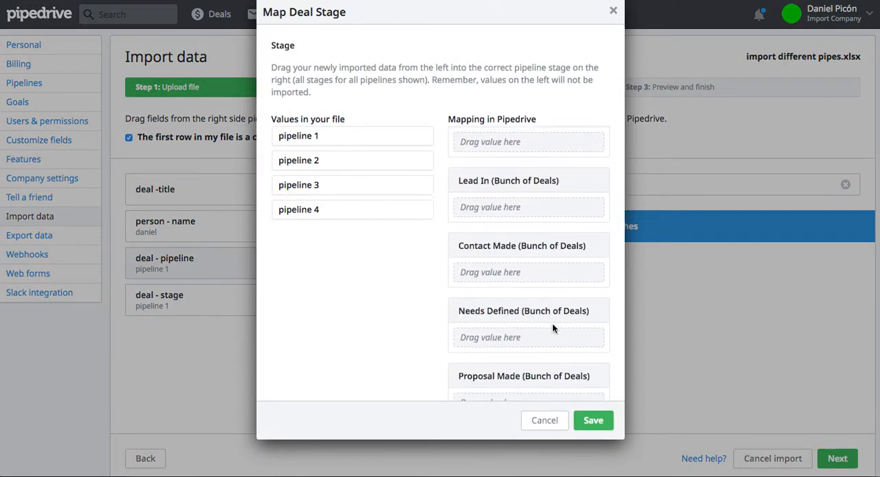
pyautogui.scroll(-3)
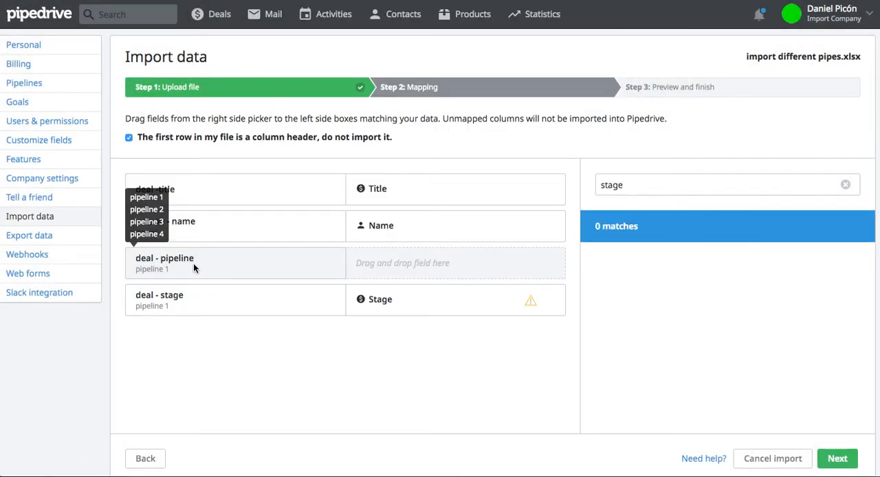
pyautogui.moveTo(410, 305)
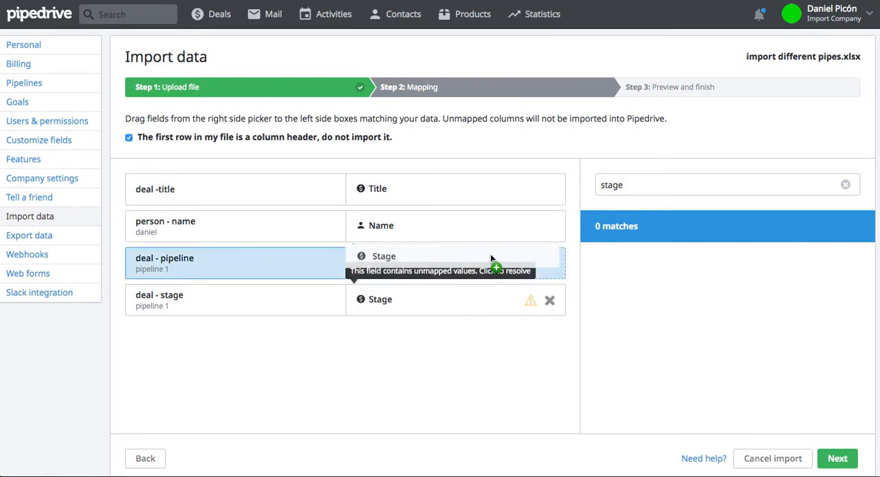
# Open the stage value mapping and assign pipeline 1 to Lead In 2 (Auto activities).
pyautogui.click(541, 300)
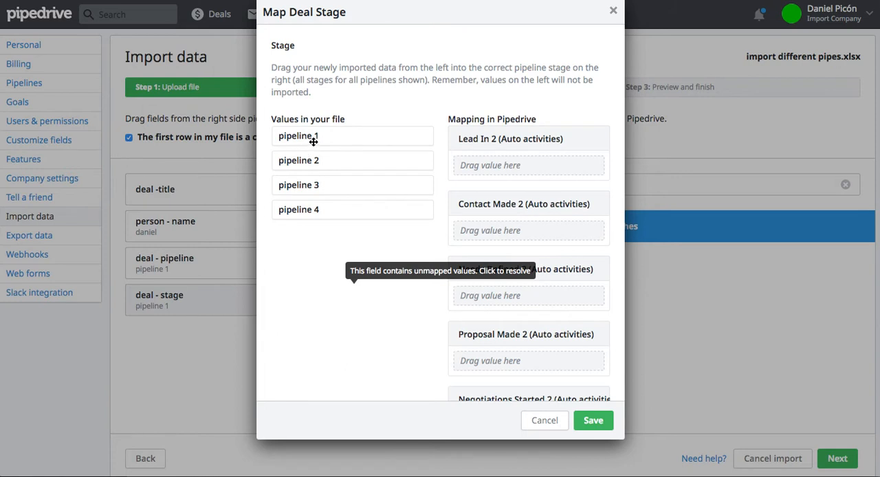
pyautogui.moveTo(553, 177)
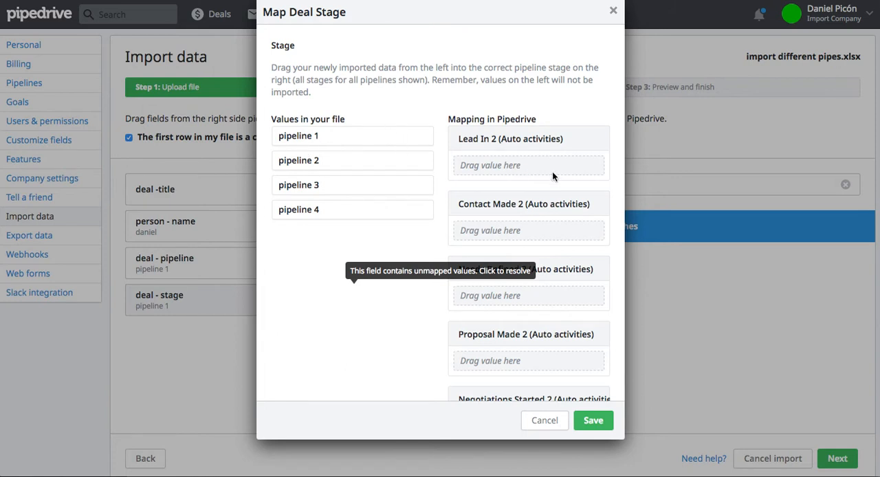
pyautogui.moveTo(539, 153)
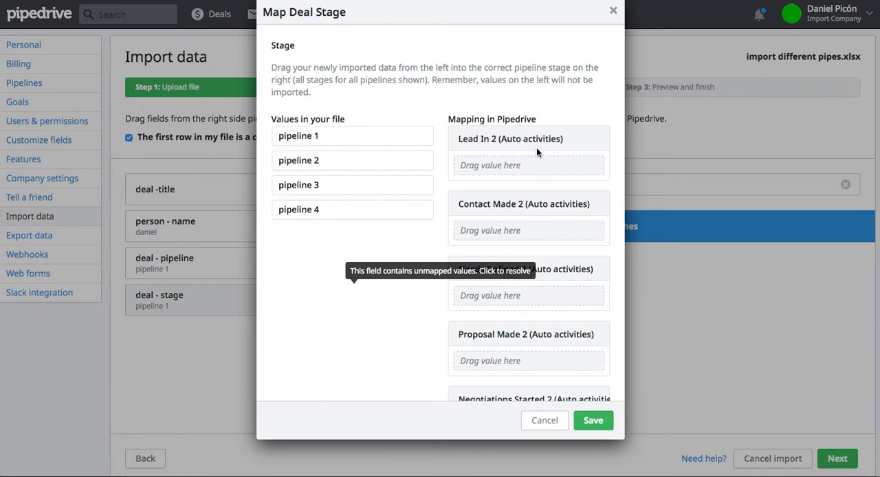
pyautogui.moveTo(299, 136); pyautogui.dragTo(489, 165)
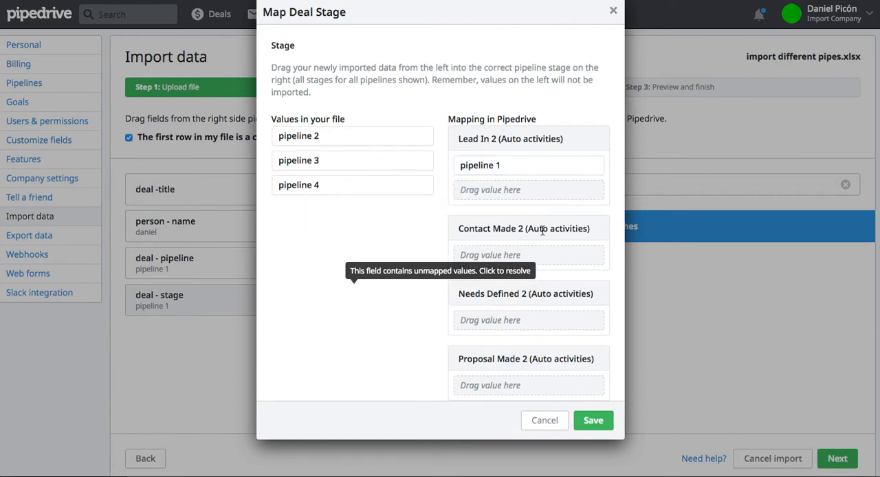
pyautogui.scroll(-3)
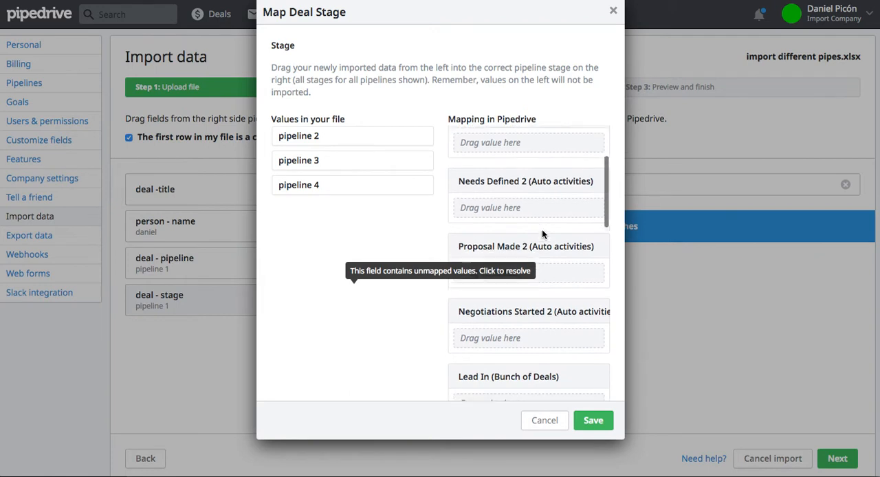
pyautogui.scroll(-3)
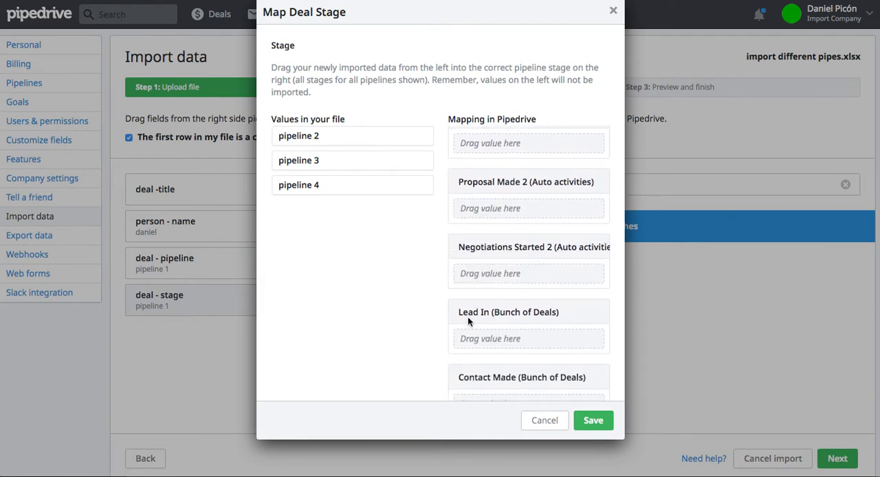
pyautogui.moveTo(478, 314)
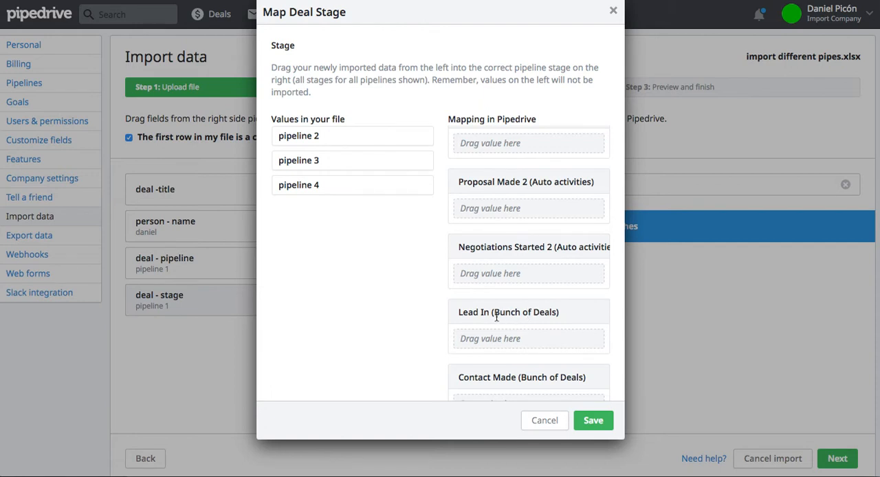
# Assign pipeline 2 to Lead In (Bunch of Deals) and pipeline 3 to Lead In (recurring).
pyautogui.moveTo(299, 135); pyautogui.dragTo(506, 275)
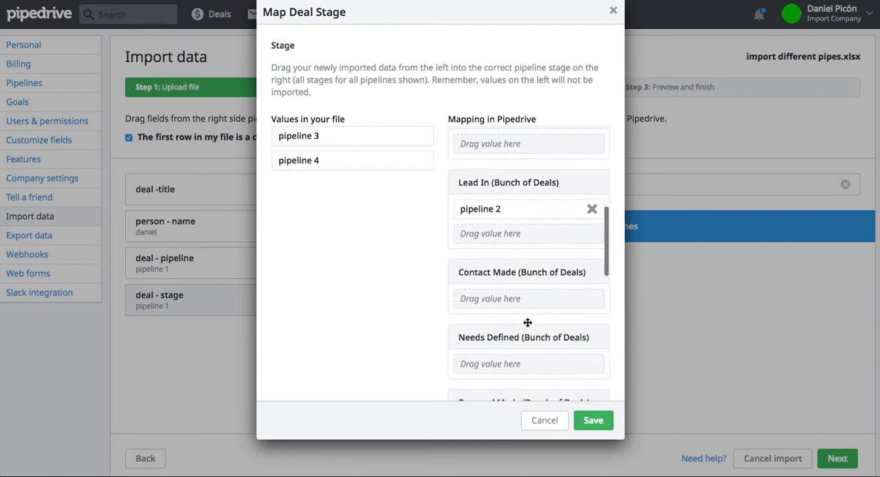
pyautogui.scroll(-3)
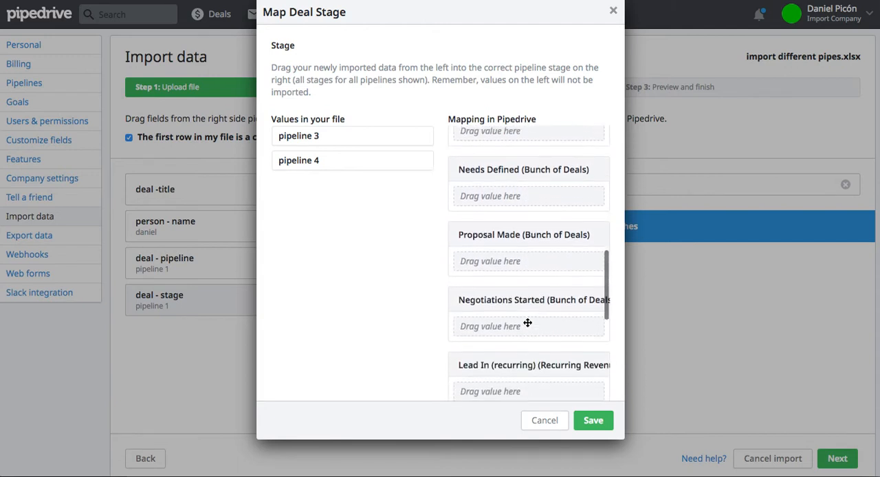
pyautogui.scroll(-3)
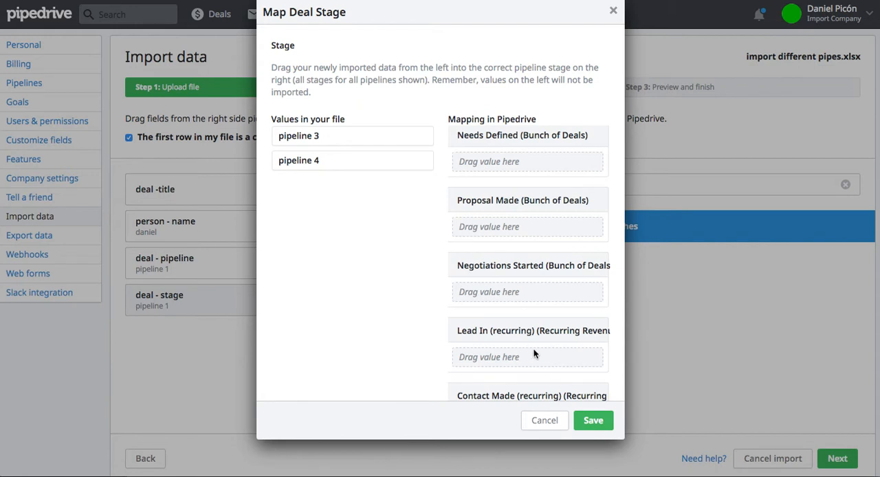
pyautogui.scroll(-3)
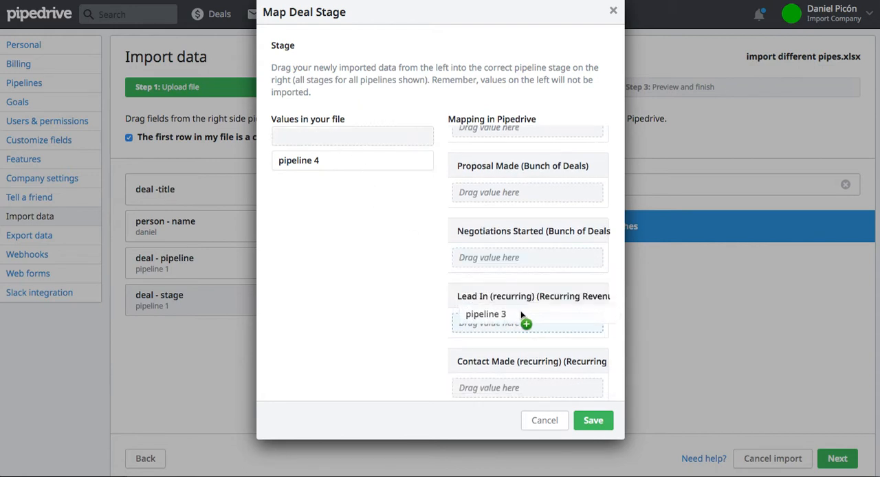
pyautogui.moveTo(485, 314); pyautogui.dragTo(489, 322)
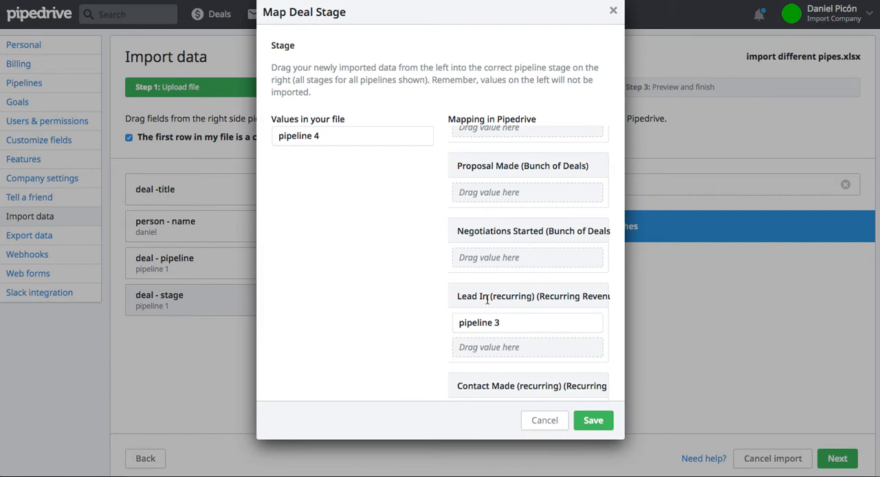
pyautogui.moveTo(582, 296)
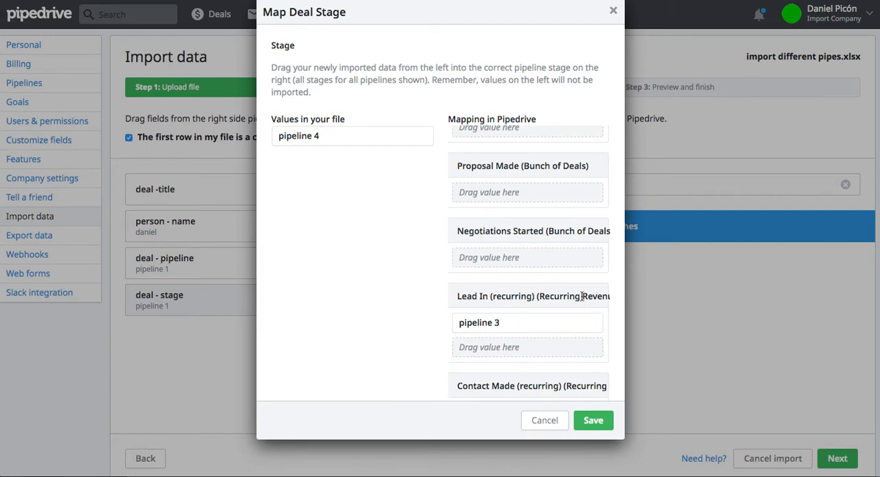
pyautogui.scroll(-3)
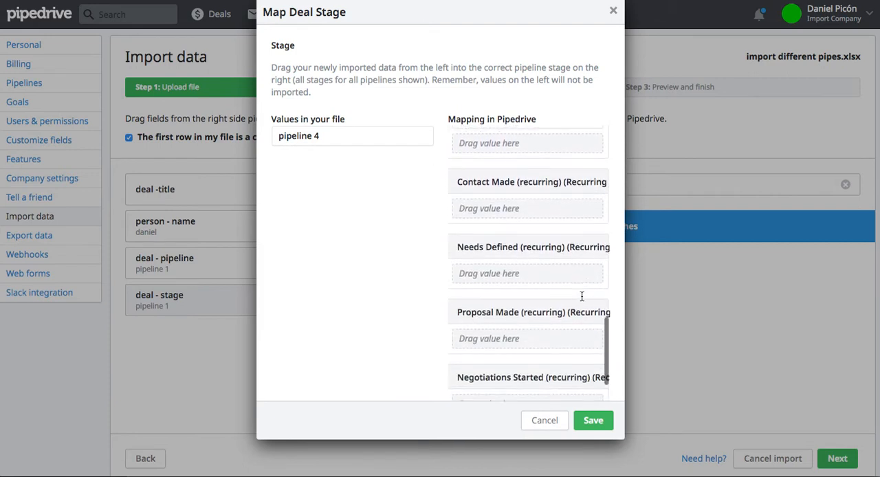
pyautogui.scroll(-3)
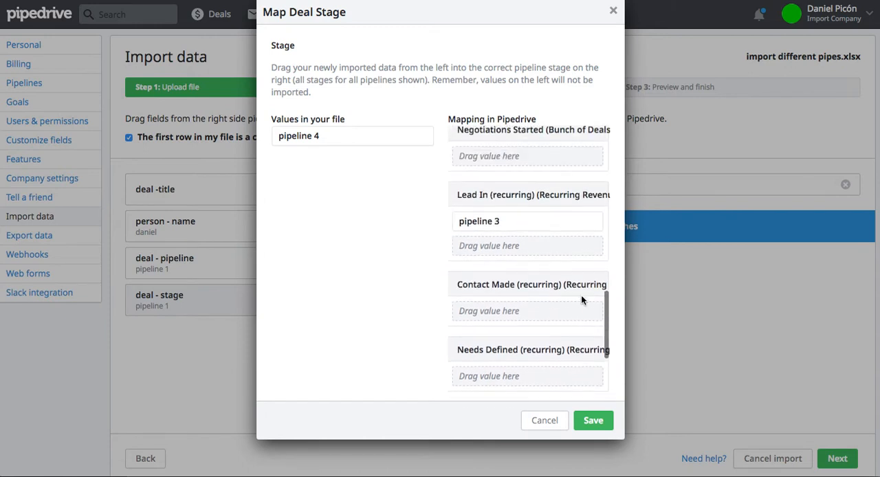
pyautogui.scroll(-3)
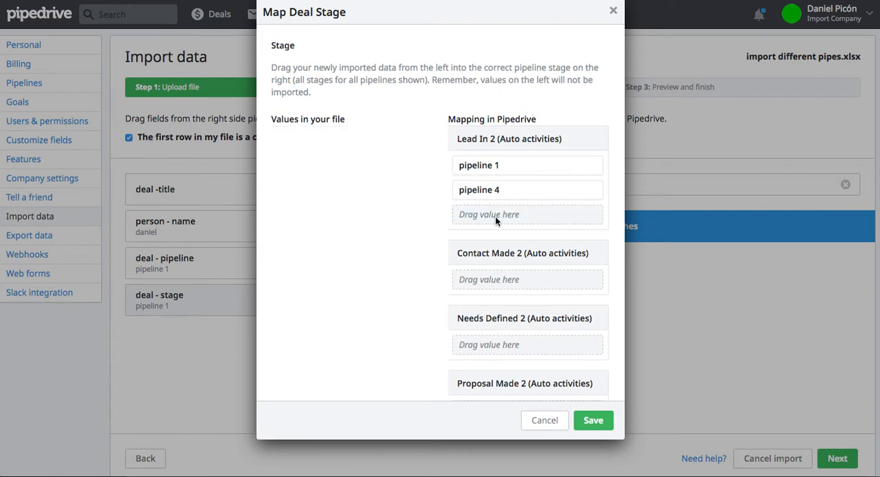
pyautogui.moveTo(259, 105)
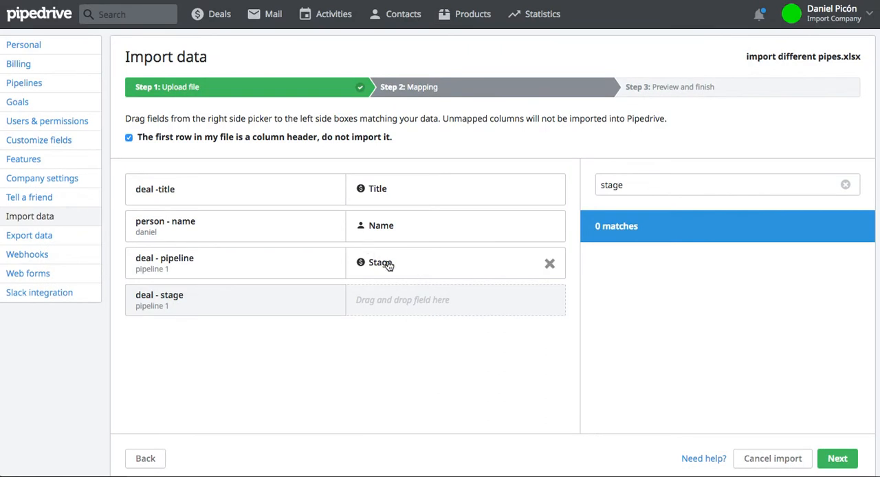
pyautogui.moveTo(405, 274)
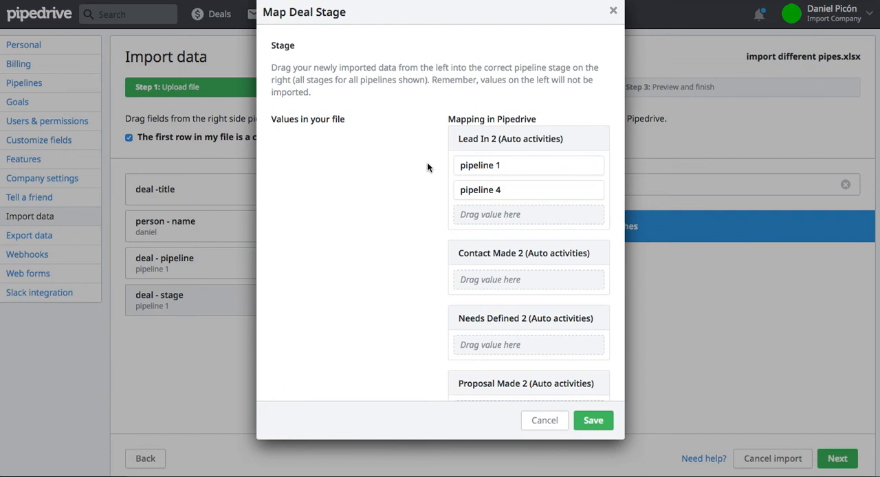
pyautogui.moveTo(487, 169)
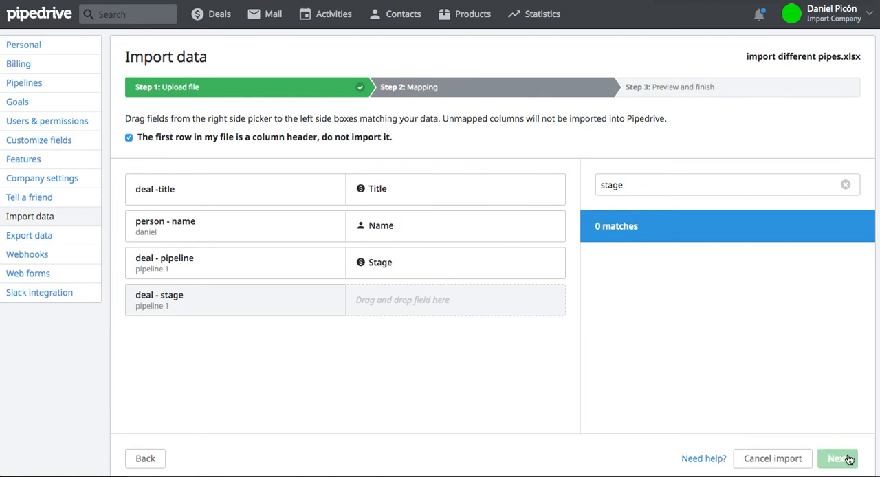
# Run the import, then review and close the list of four added deals.
pyautogui.click(849, 458)
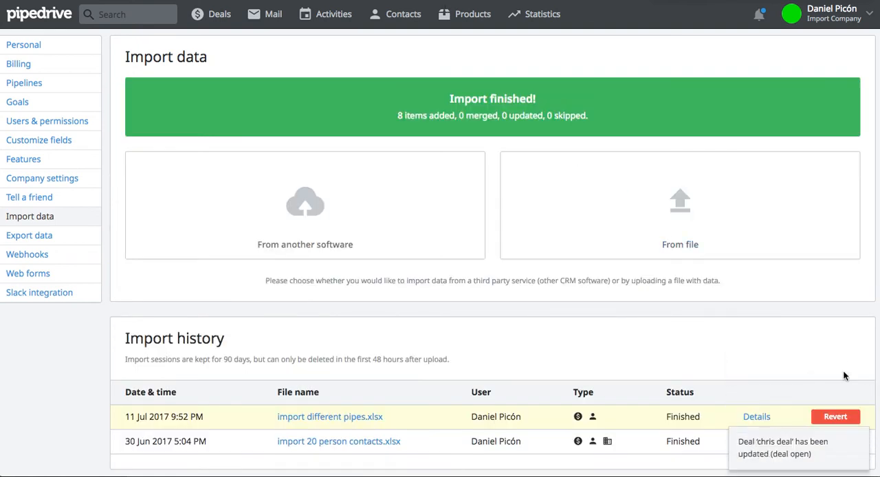
pyautogui.click(758, 417)
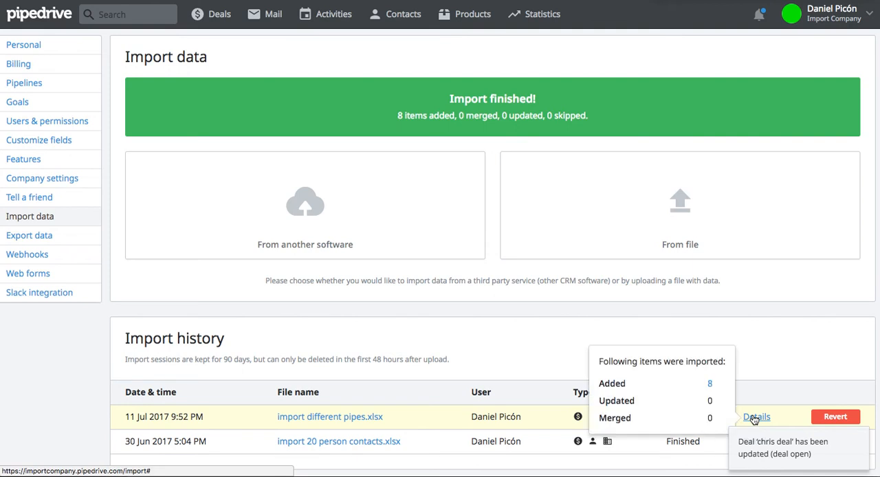
pyautogui.moveTo(711, 386)
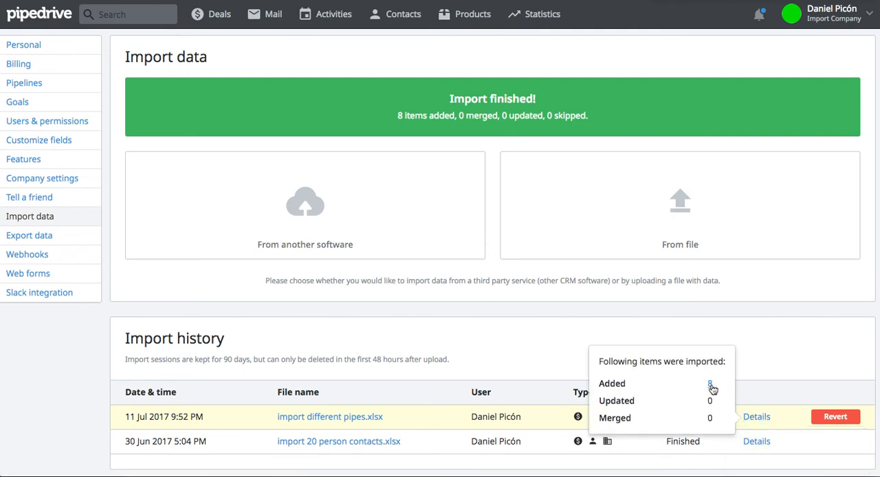
pyautogui.click(710, 384)
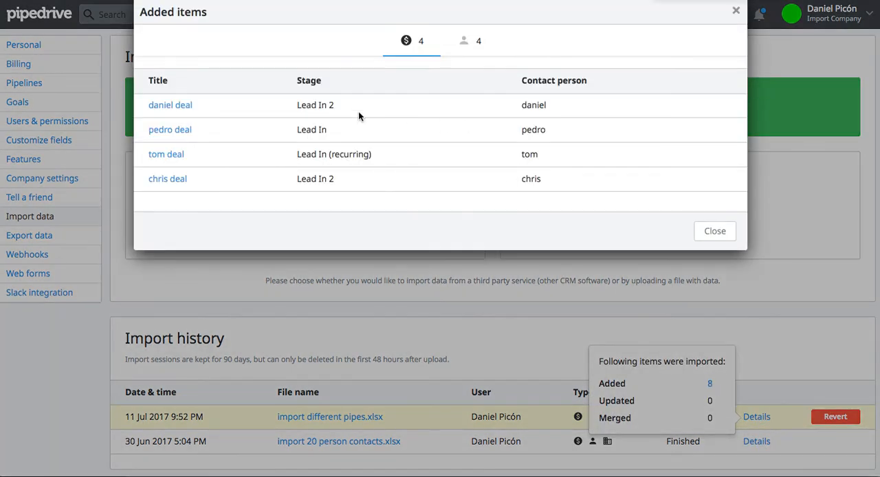
pyautogui.moveTo(215, 102)
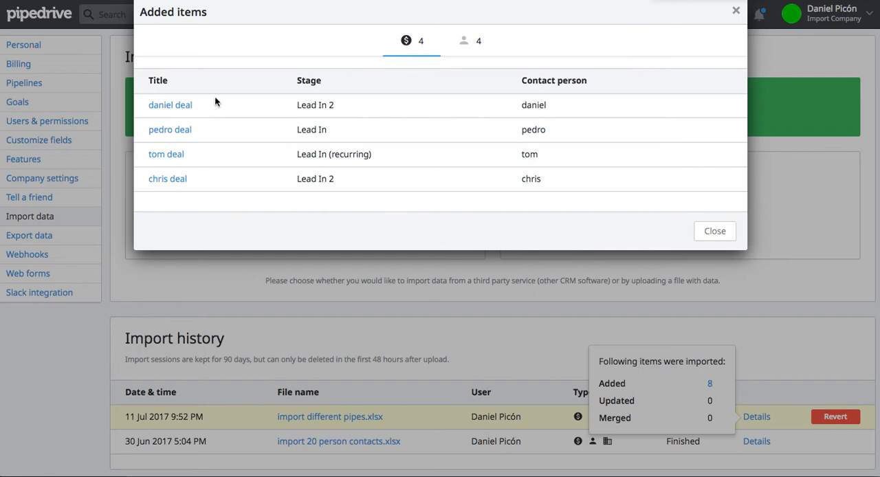
pyautogui.moveTo(191, 112)
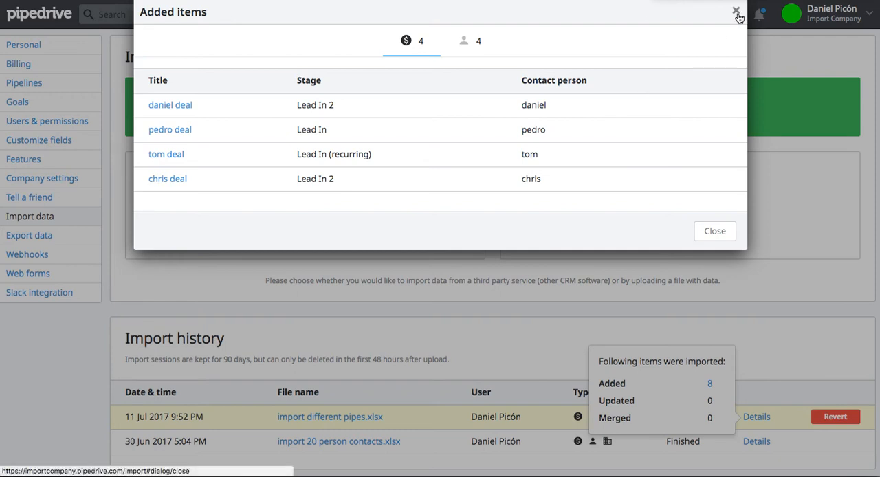
pyautogui.click(733, 11)
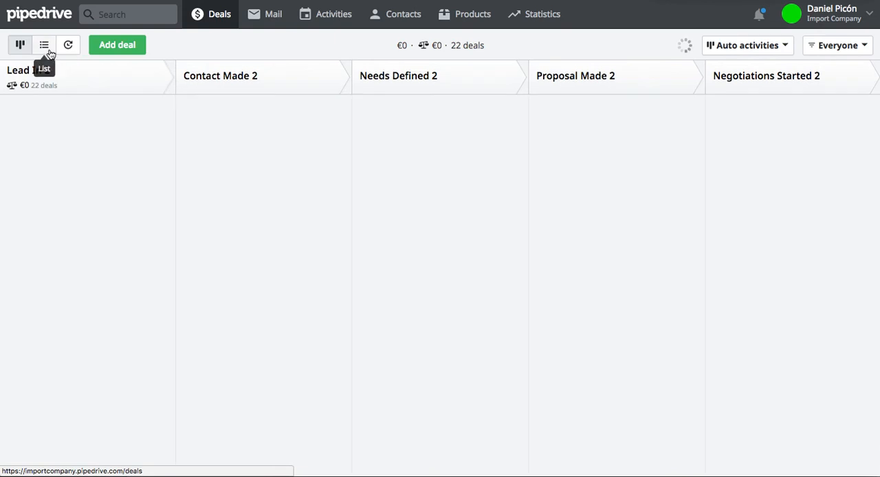
# Show deals as a list and save a 'Deal created is today' filter.
pyautogui.click(44, 44)
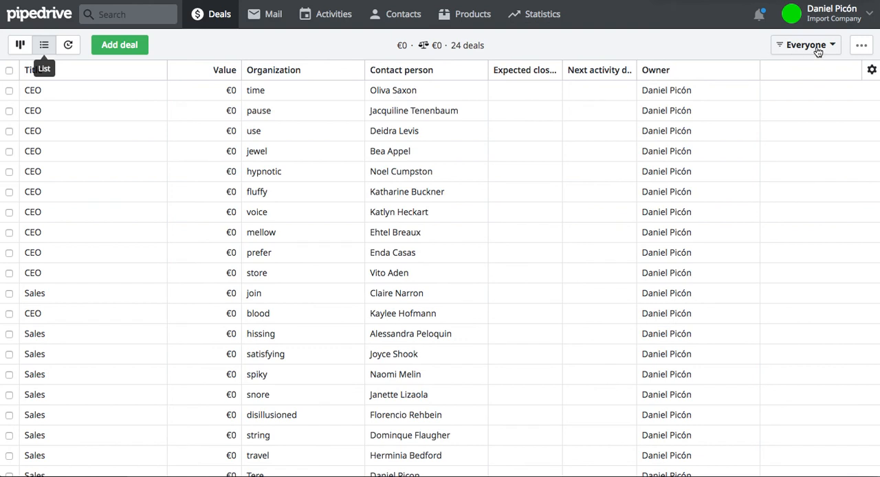
pyautogui.click(806, 44)
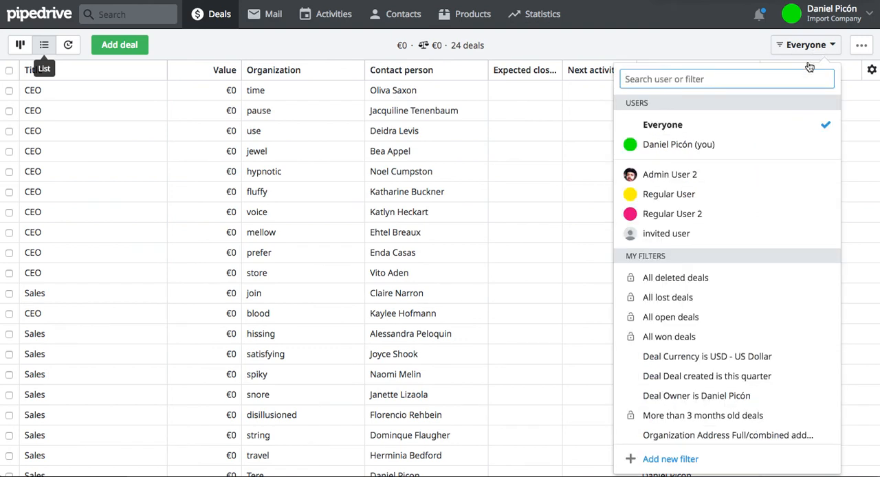
pyautogui.moveTo(734, 459)
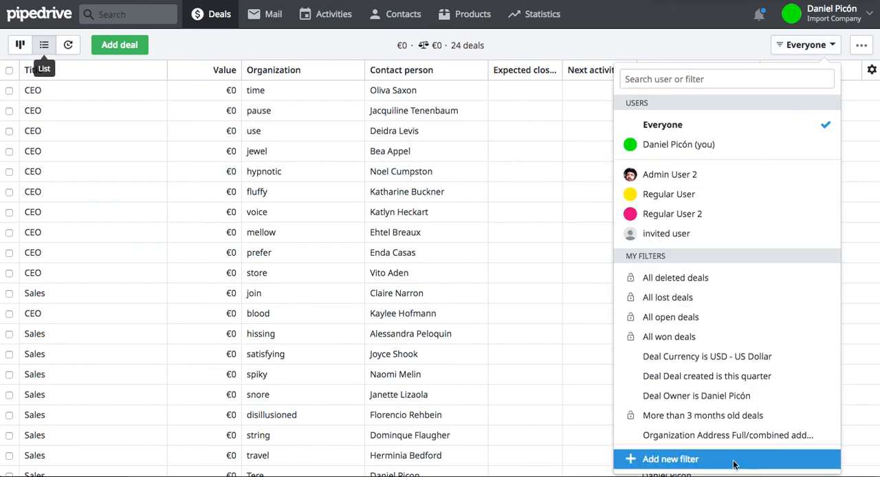
pyautogui.click(670, 459)
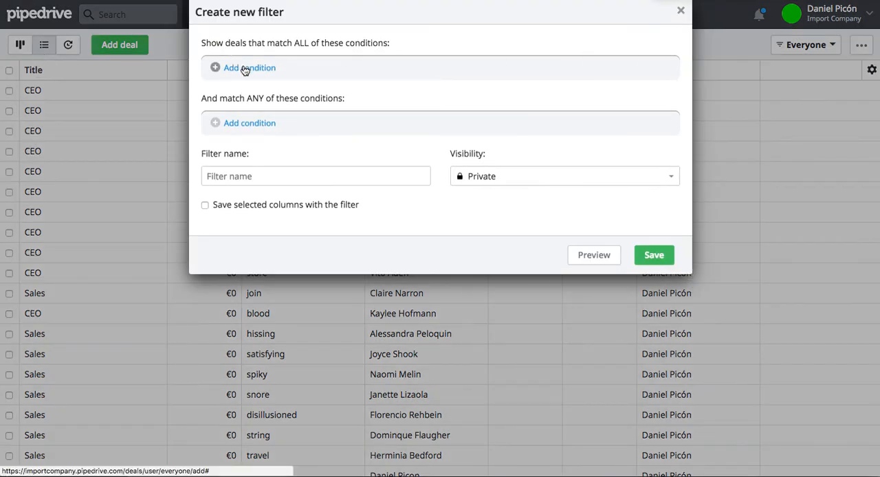
pyautogui.click(243, 67)
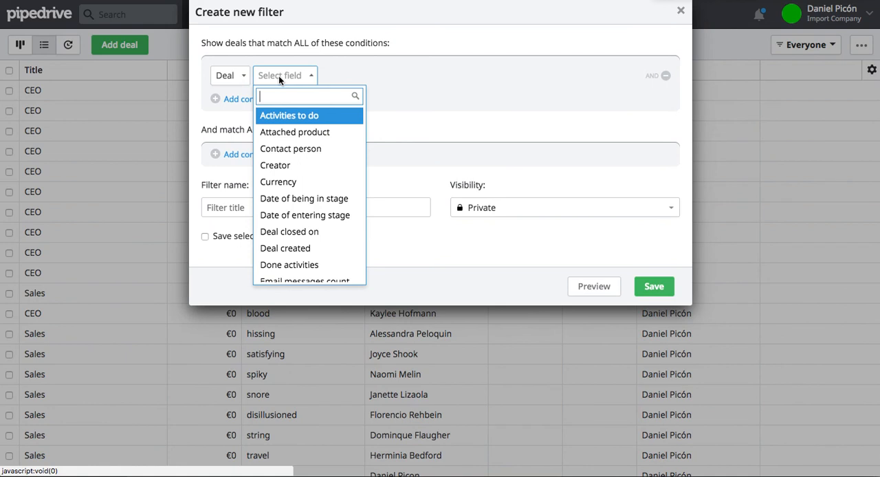
pyautogui.write('crea')
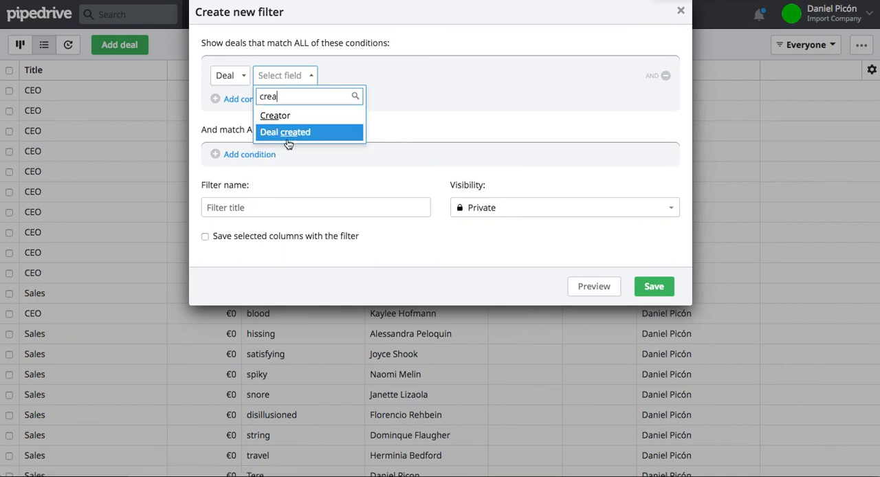
pyautogui.click(286, 132)
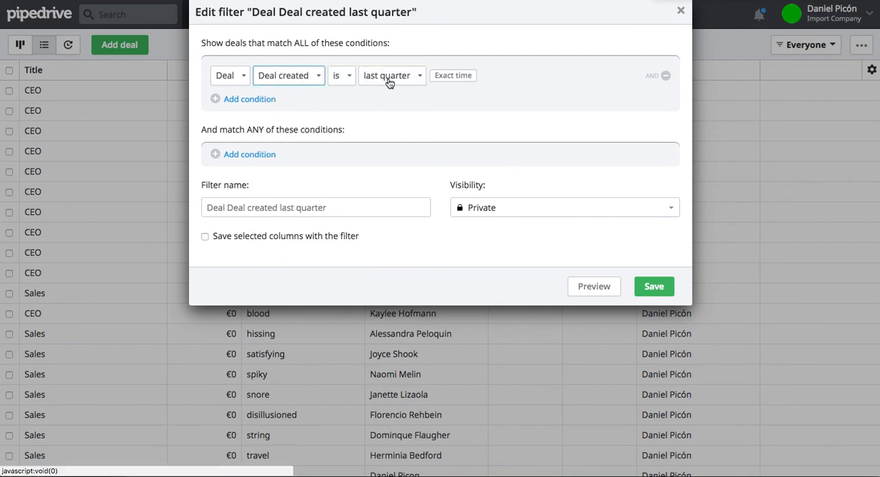
pyautogui.click(391, 75)
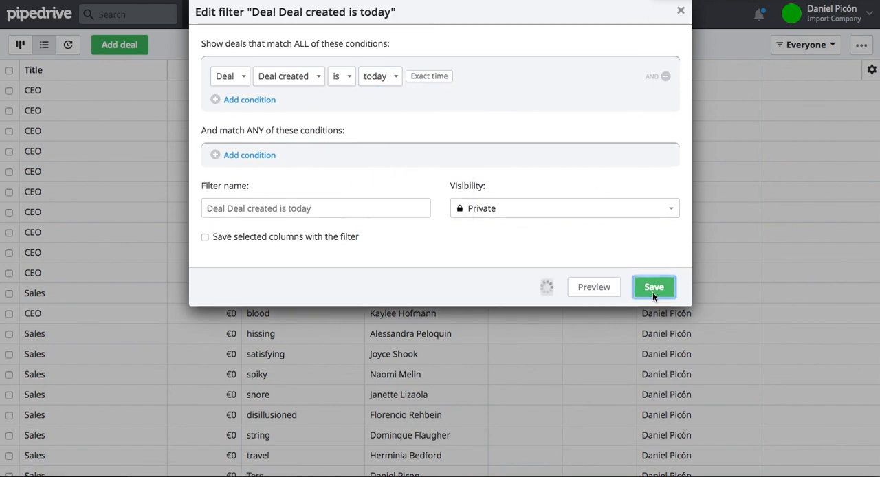
pyautogui.click(654, 287)
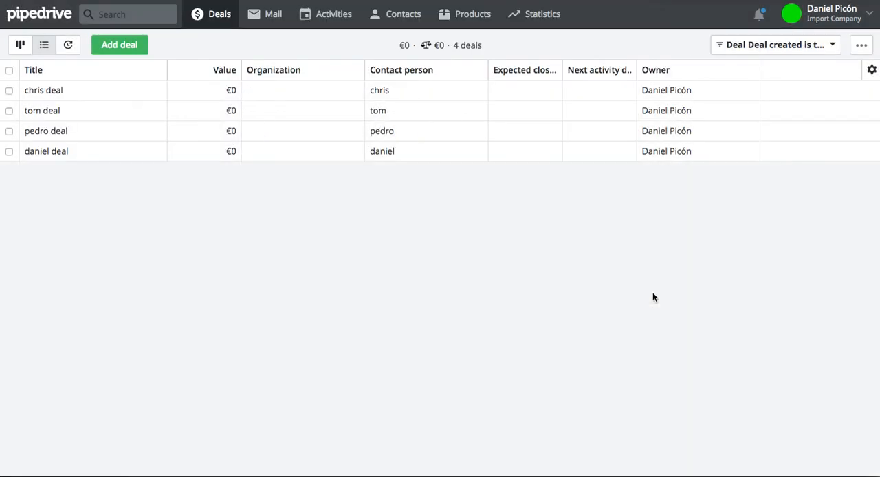
pyautogui.moveTo(873, 71)
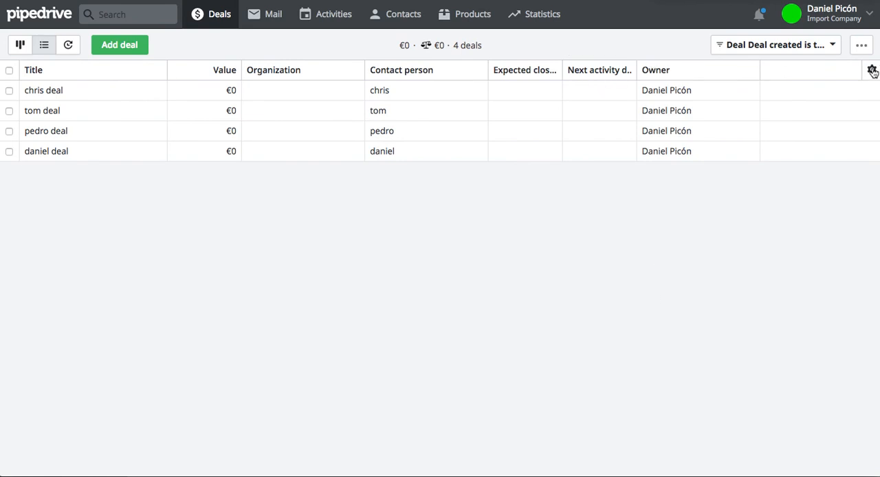
# Add the Pipeline and Stage columns to the deals list.
pyautogui.write('pip')
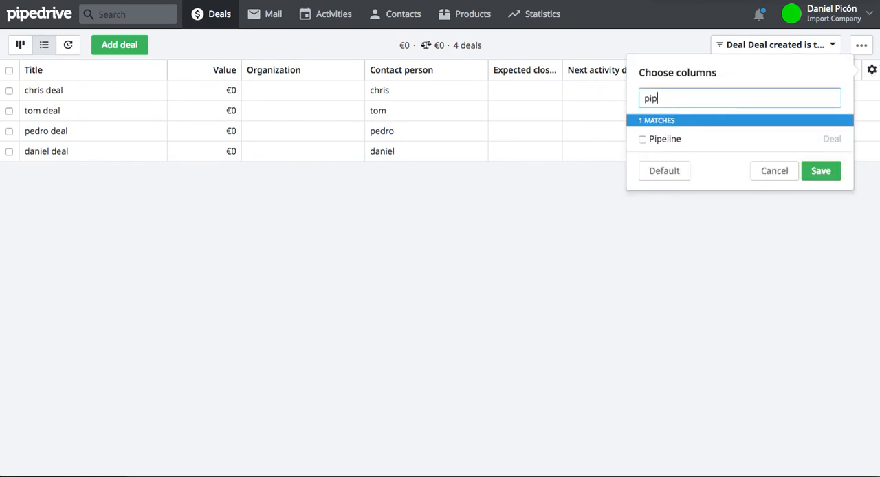
pyautogui.click(643, 139)
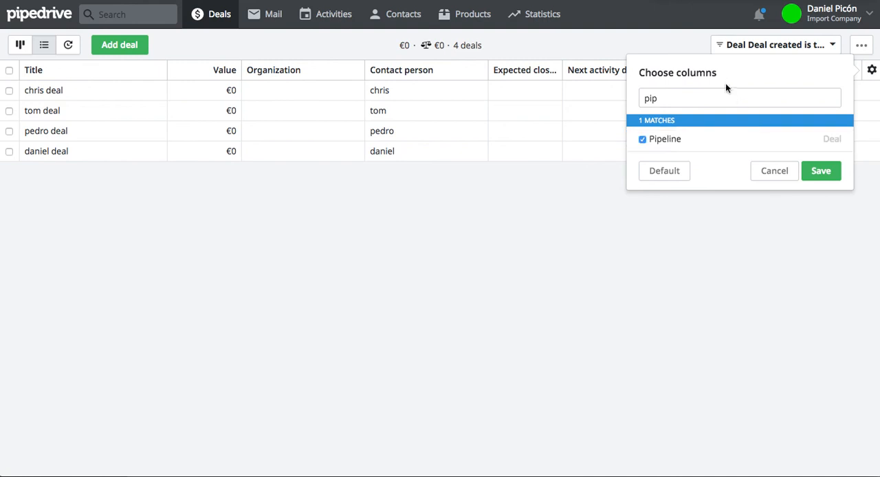
pyautogui.write('stage')
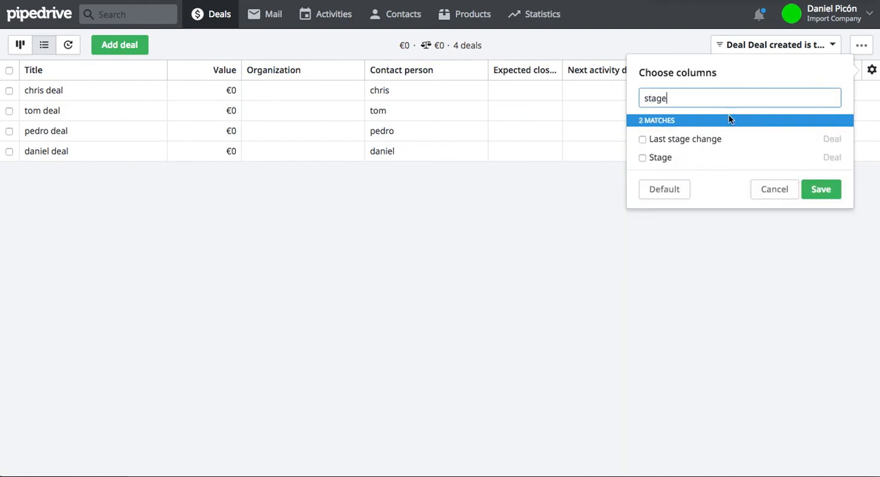
pyautogui.click(821, 190)
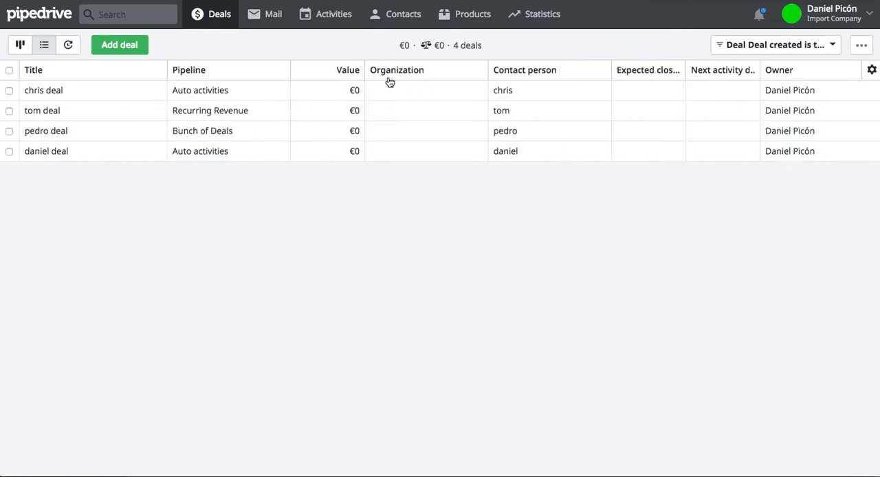
pyautogui.moveTo(846, 79)
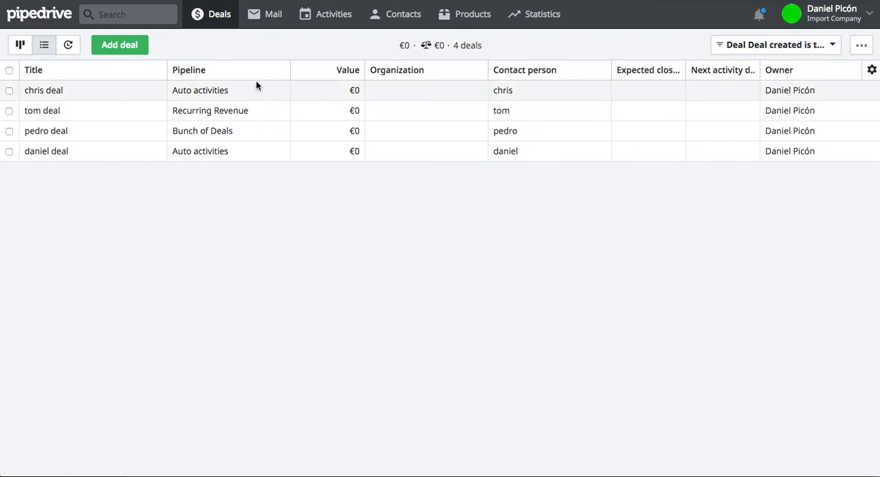
# Hide Value, Organization, Contact person and date columns, keeping Title, Pipeline, Owner, Stage.
pyautogui.click(873, 68)
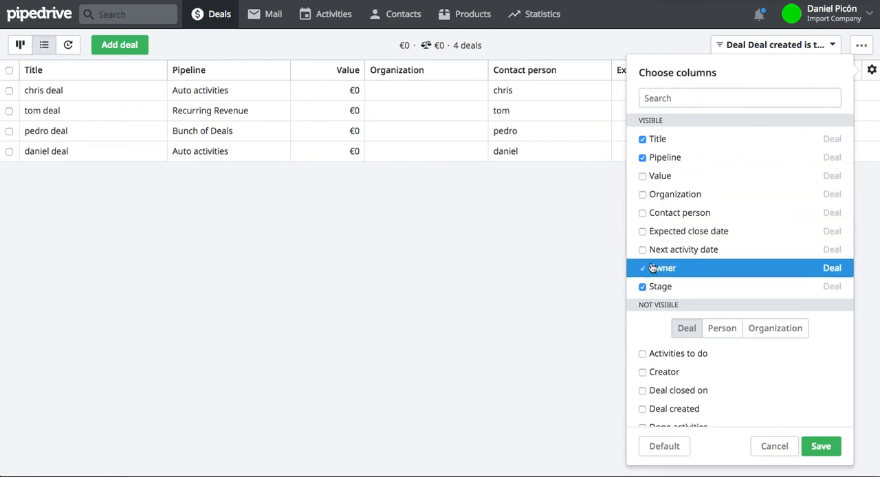
pyautogui.click(827, 447)
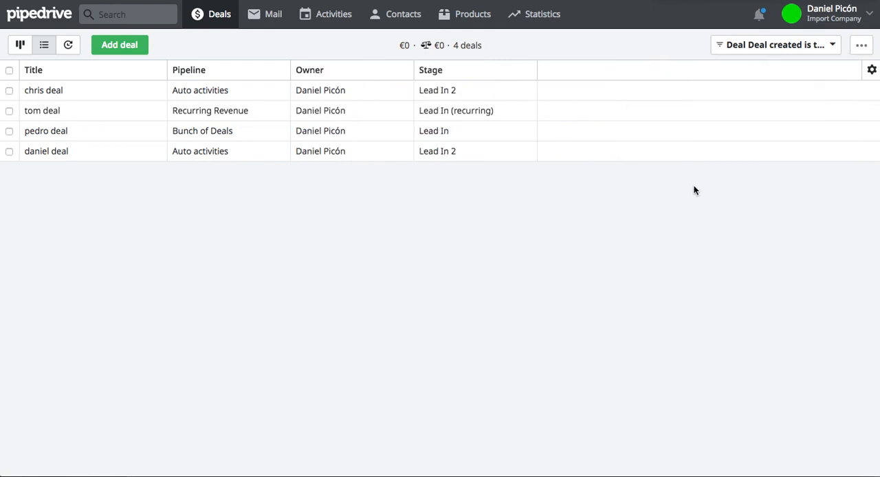
pyautogui.moveTo(448, 167)
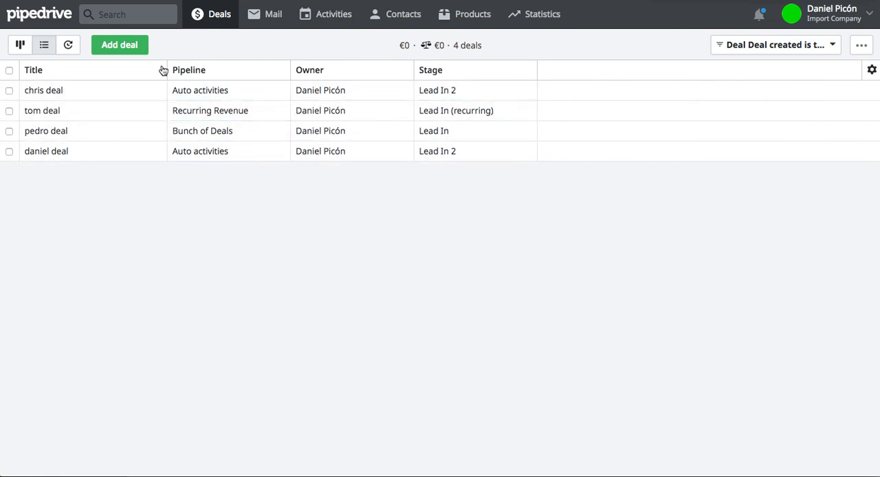
pyautogui.click(320, 151)
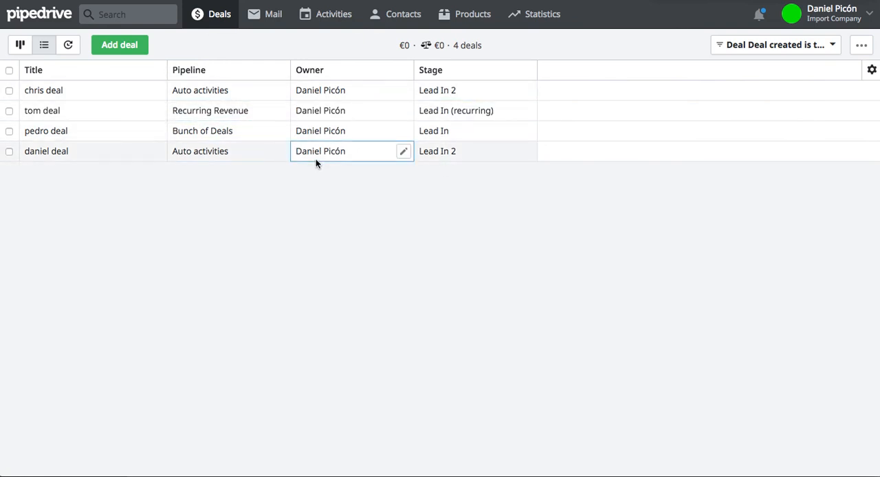